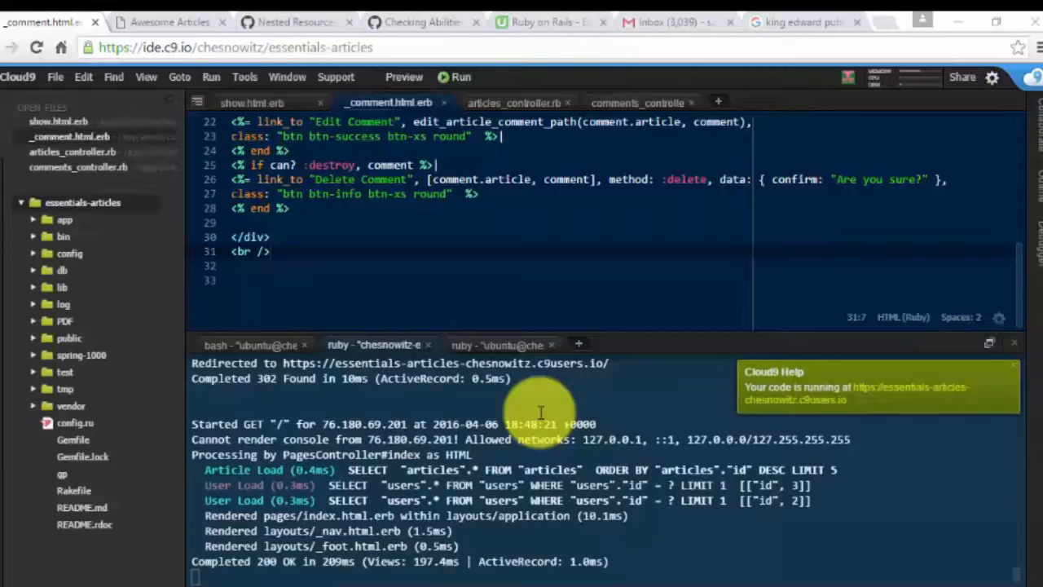
pyautogui.moveTo(583, 343)
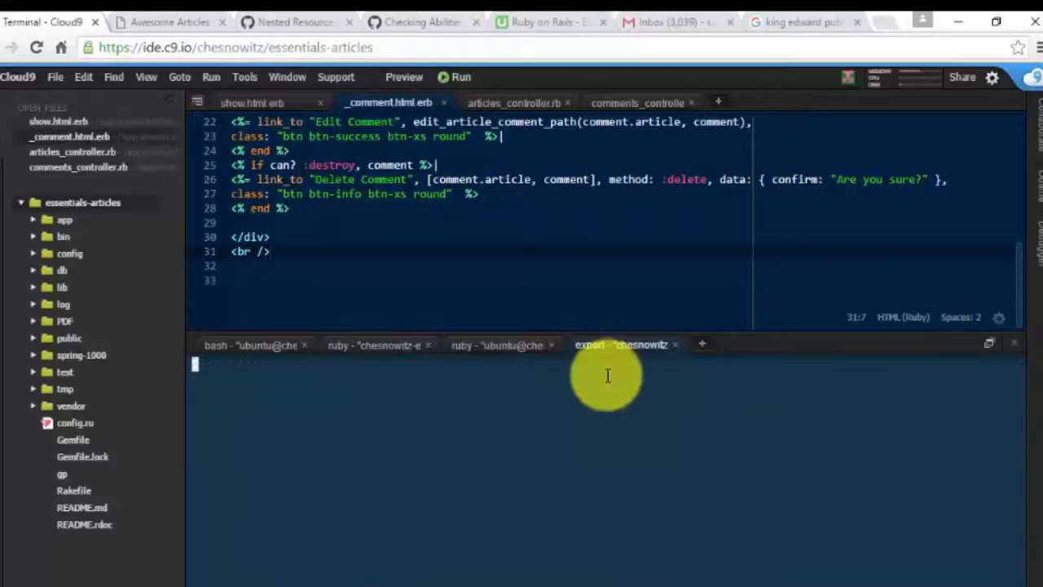
# Step: Start a new bash terminal tab beside the running server log
pyautogui.click(674, 345)
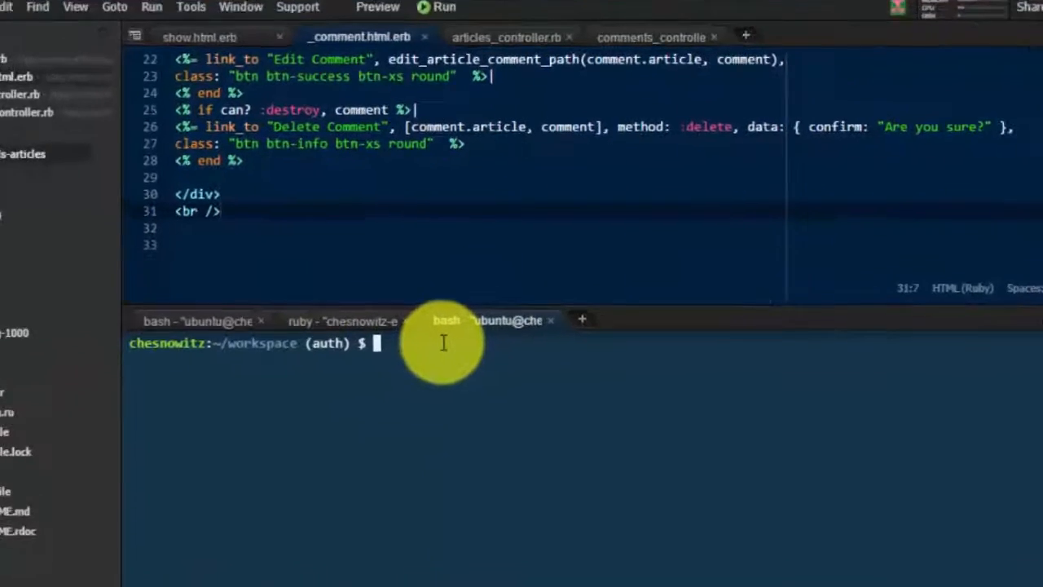
# Step: Launch rails c and query User.last(3), showing Admin has admin false
pyautogui.write('rails c')
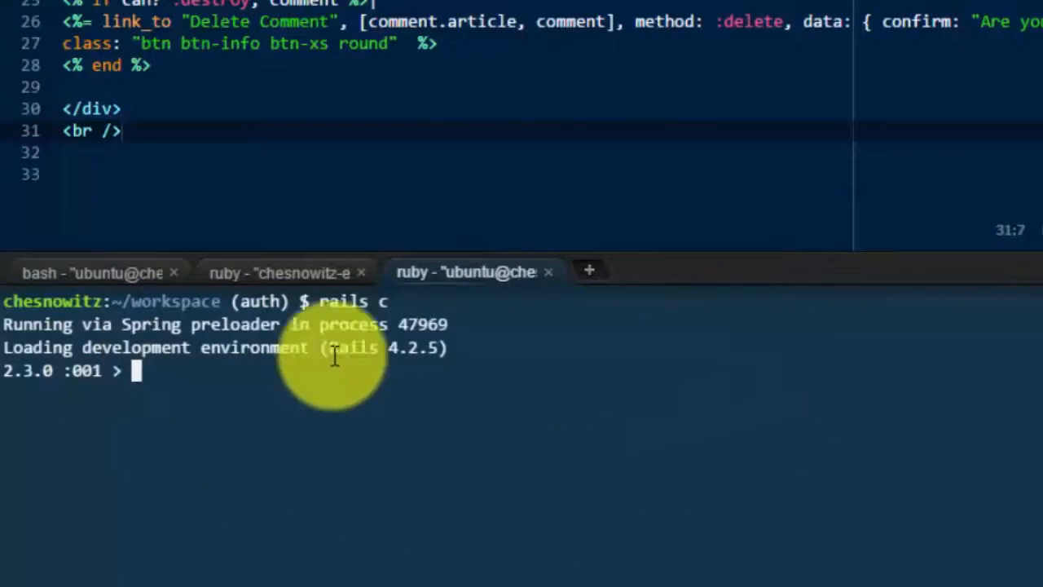
pyautogui.moveTo(676, 375)
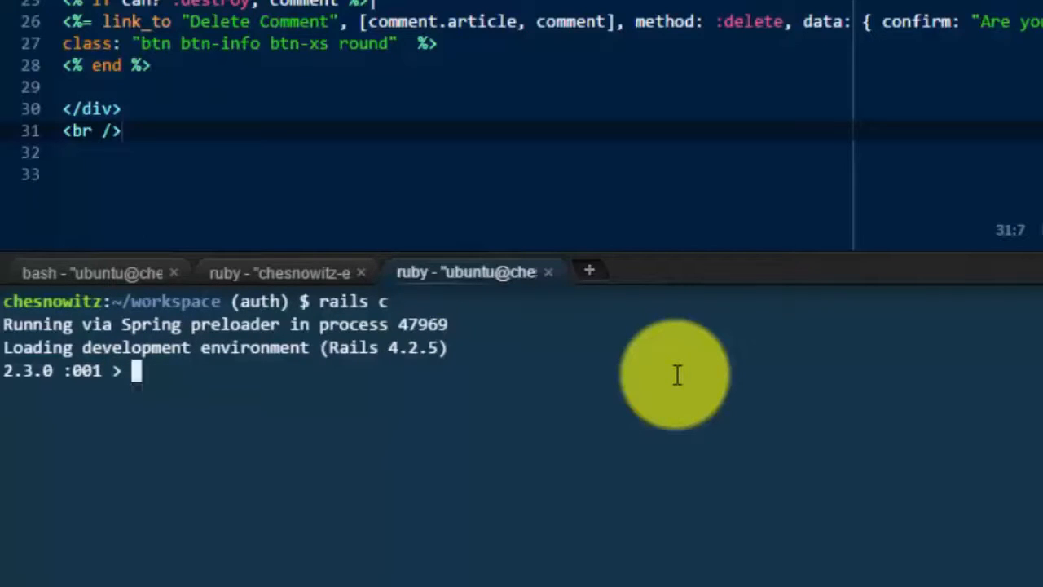
pyautogui.write('User.la')
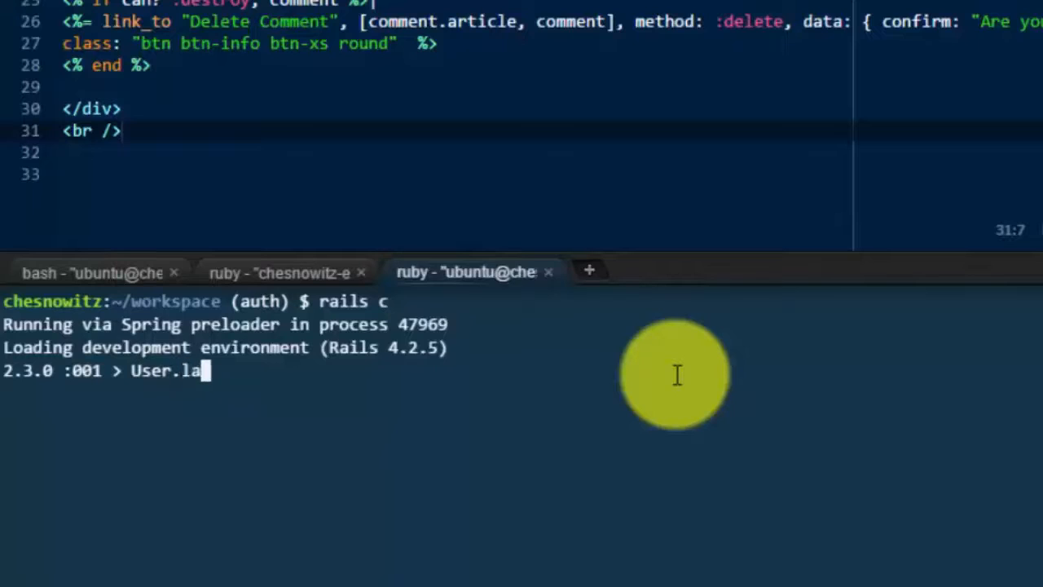
pyautogui.write('st(')
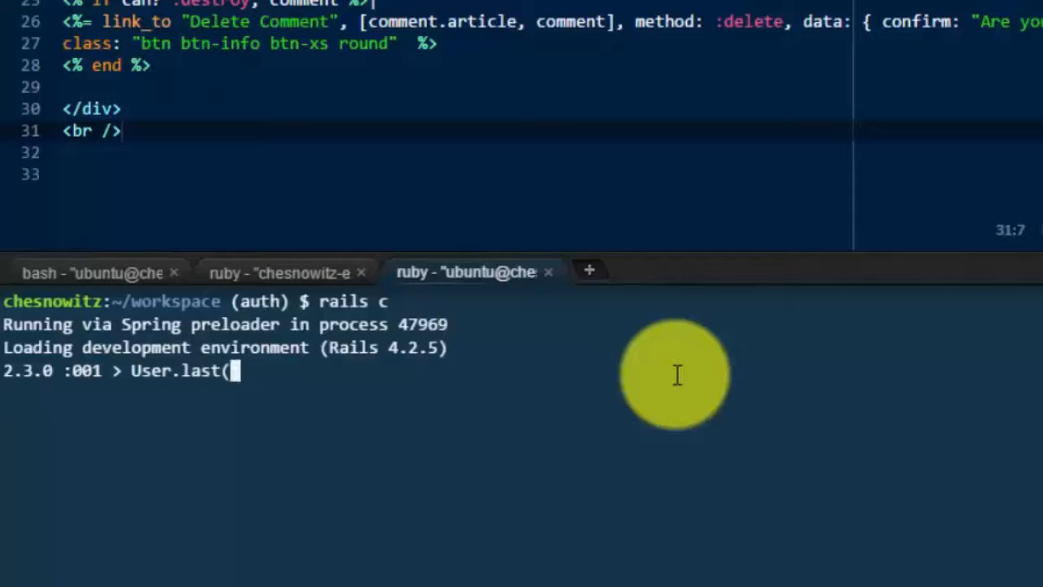
pyautogui.write('3)')
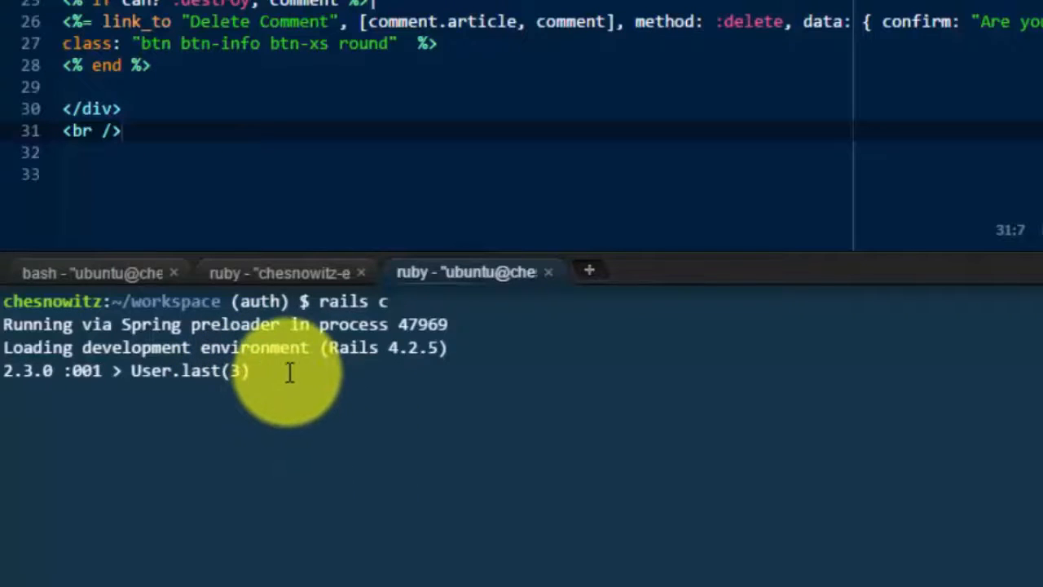
pyautogui.press('Return')
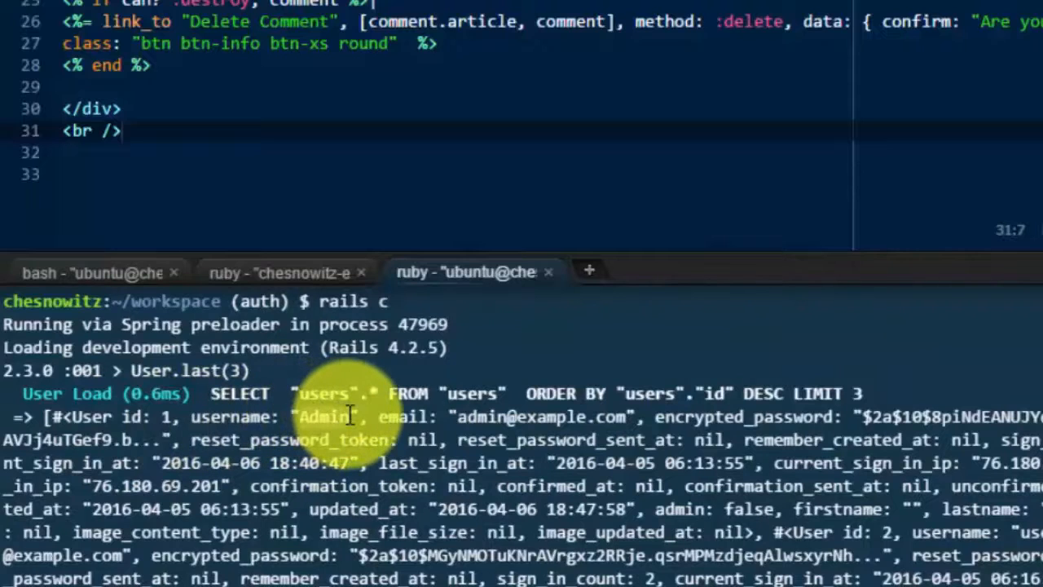
pyautogui.moveTo(639, 417)
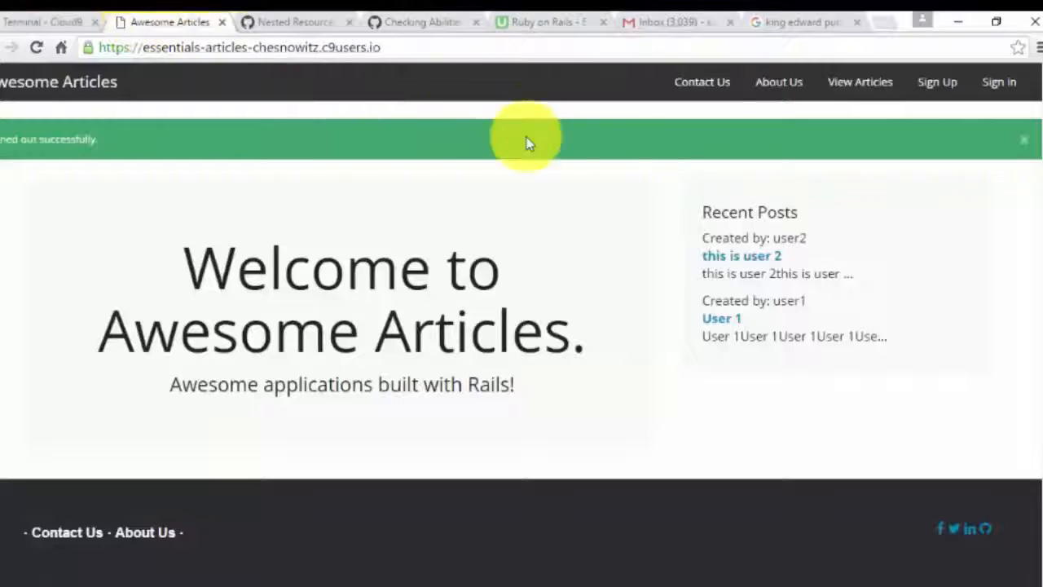
# Step: Sign in as the admin account, view the User 1 article, then return to the IDE
pyautogui.click(999, 81)
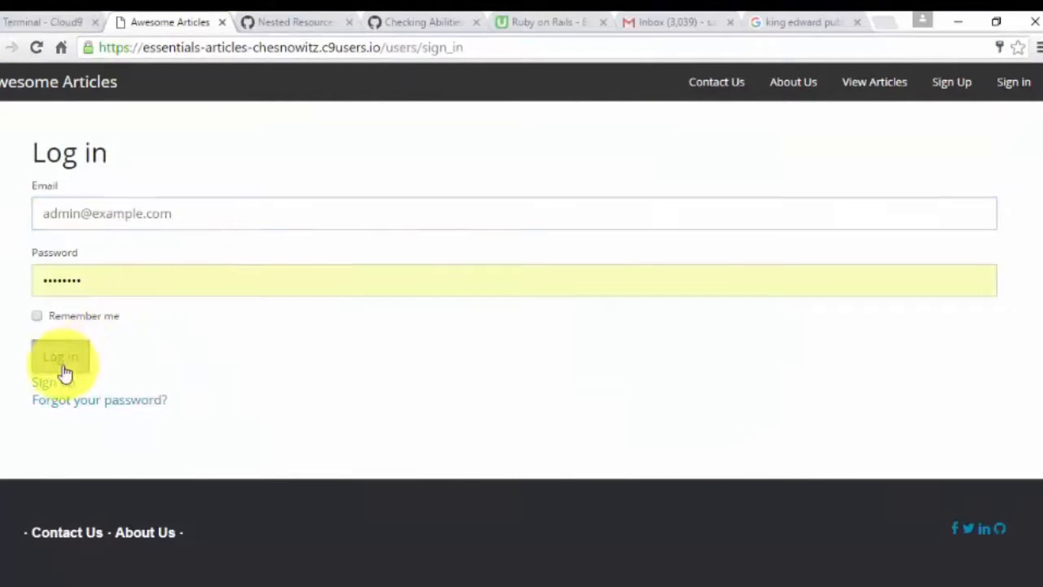
pyautogui.click(58, 357)
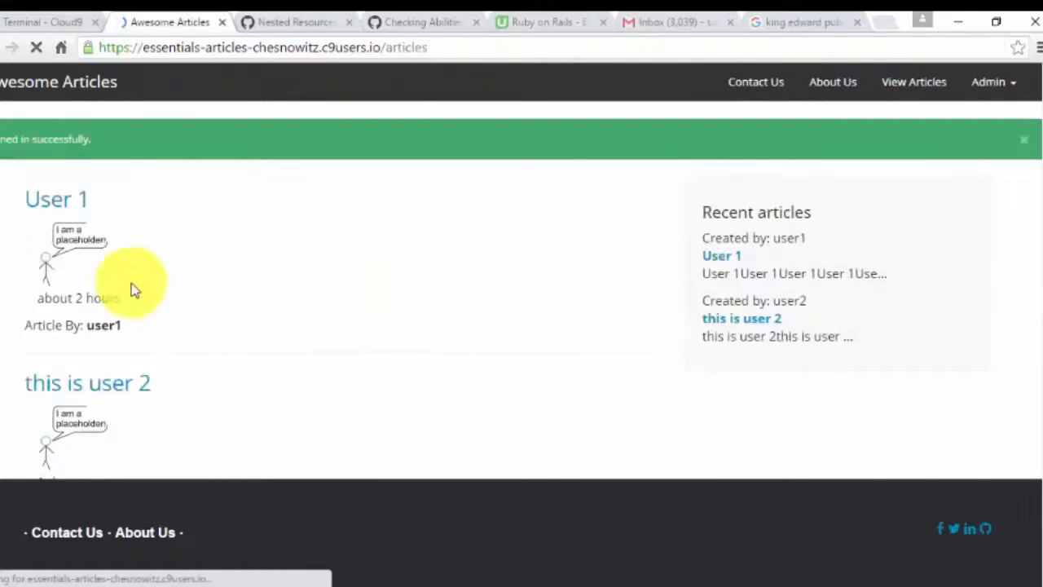
pyautogui.click(56, 198)
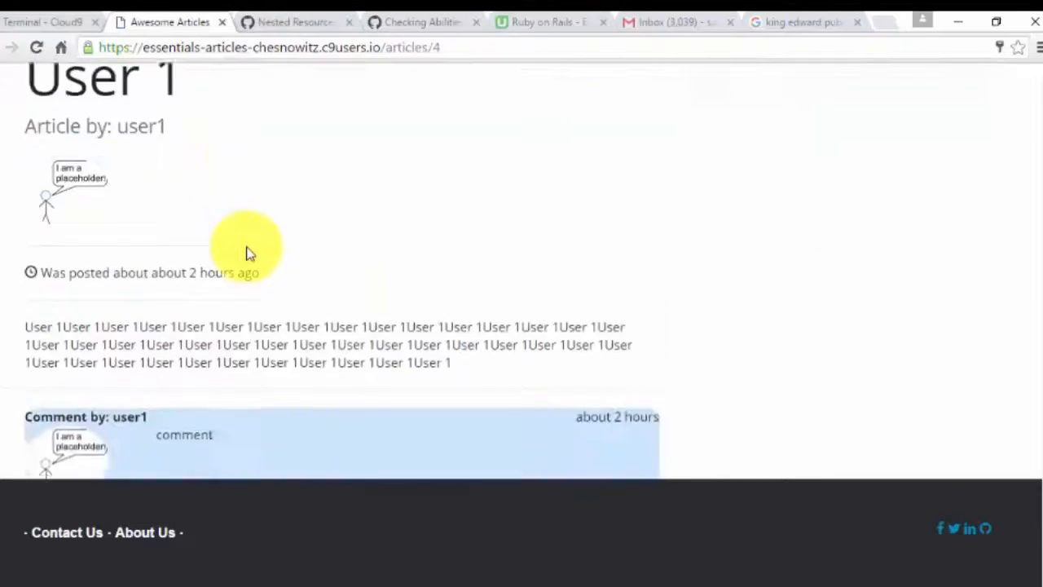
pyautogui.scroll(-3)
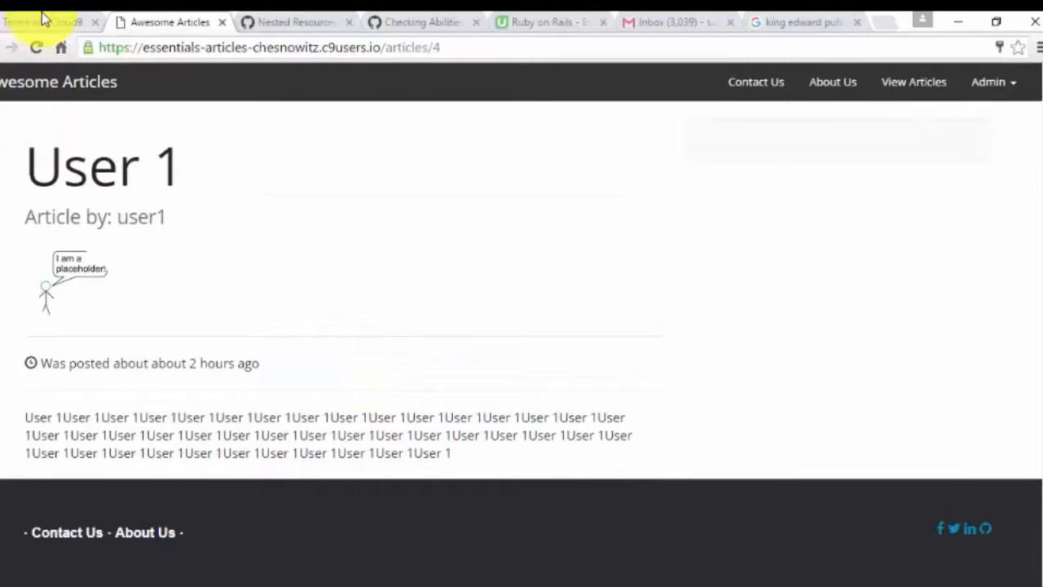
pyautogui.click(46, 21)
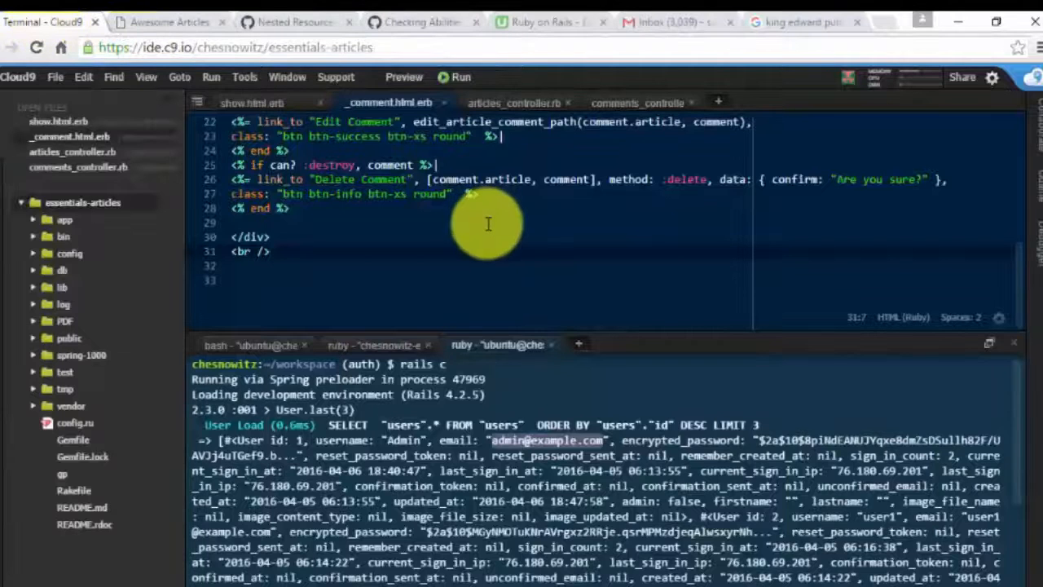
# Step: Assign User.find(1) in the console, returning the Admin record with admin false
pyautogui.scroll(-3)
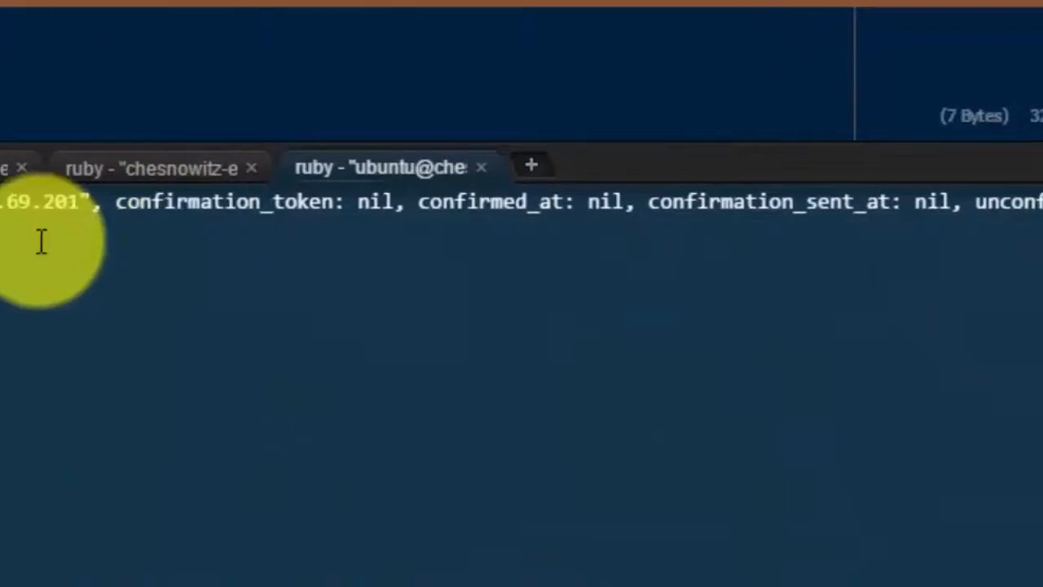
pyautogui.moveTo(652, 290)
pyautogui.write('= U')
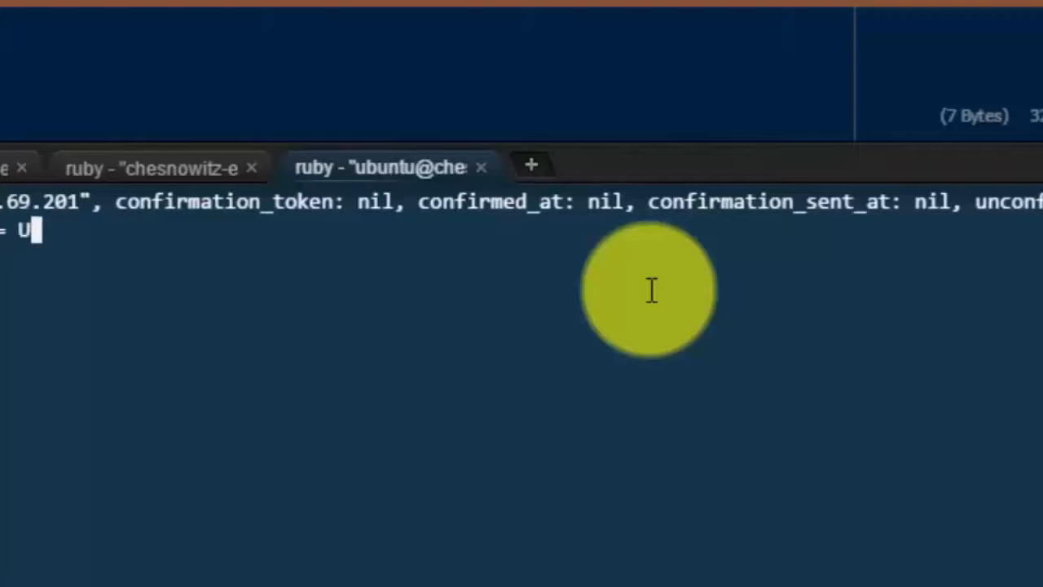
pyautogui.write('ser.fi')
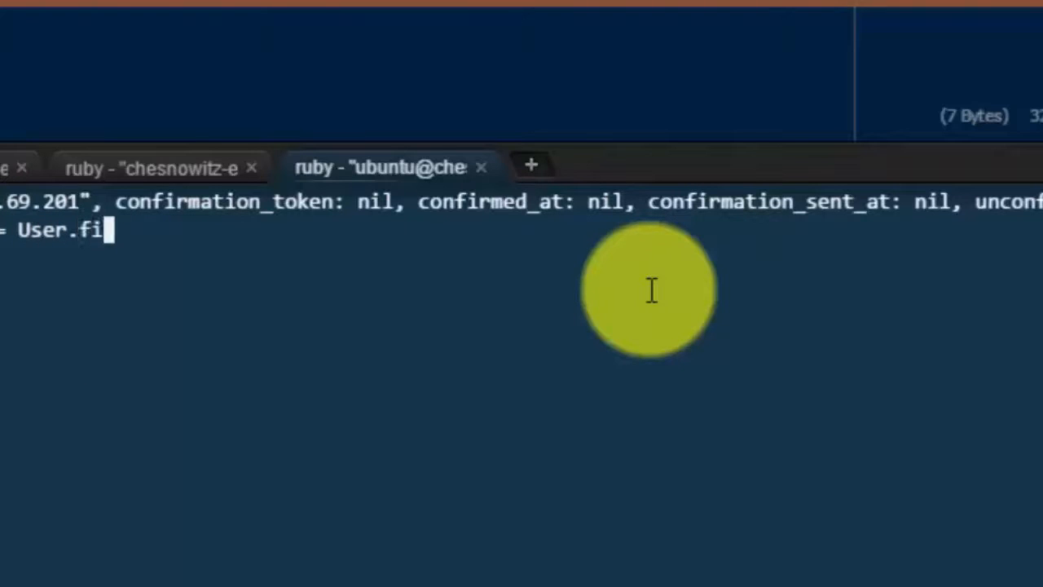
pyautogui.write('nd(')
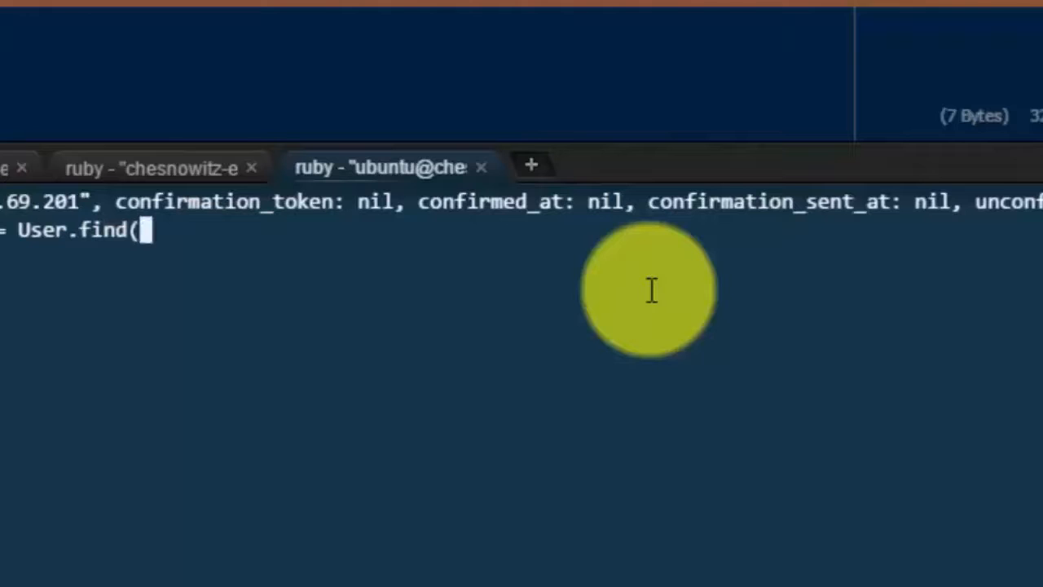
pyautogui.press('Return')
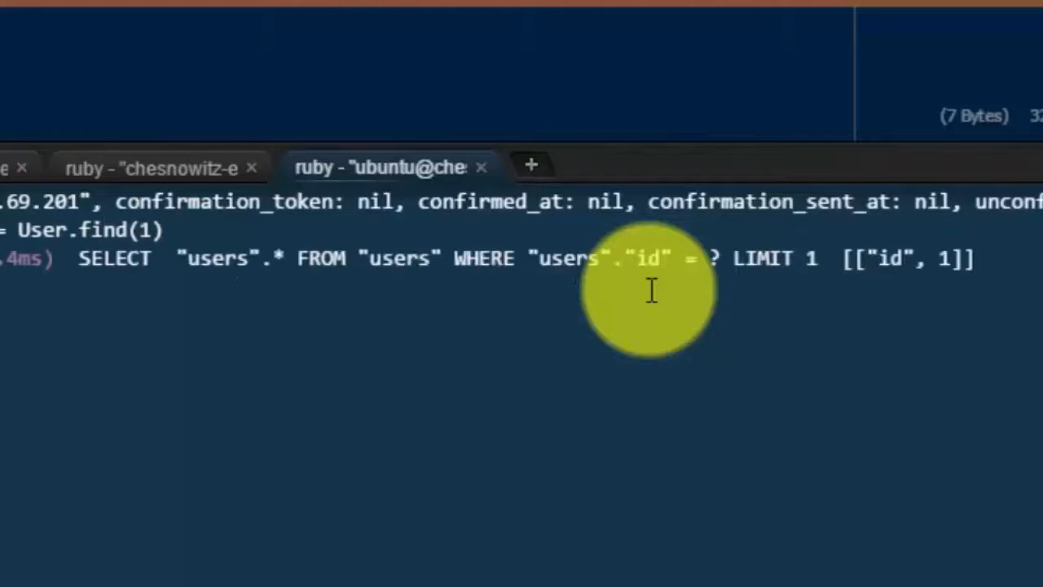
pyautogui.press('Return')
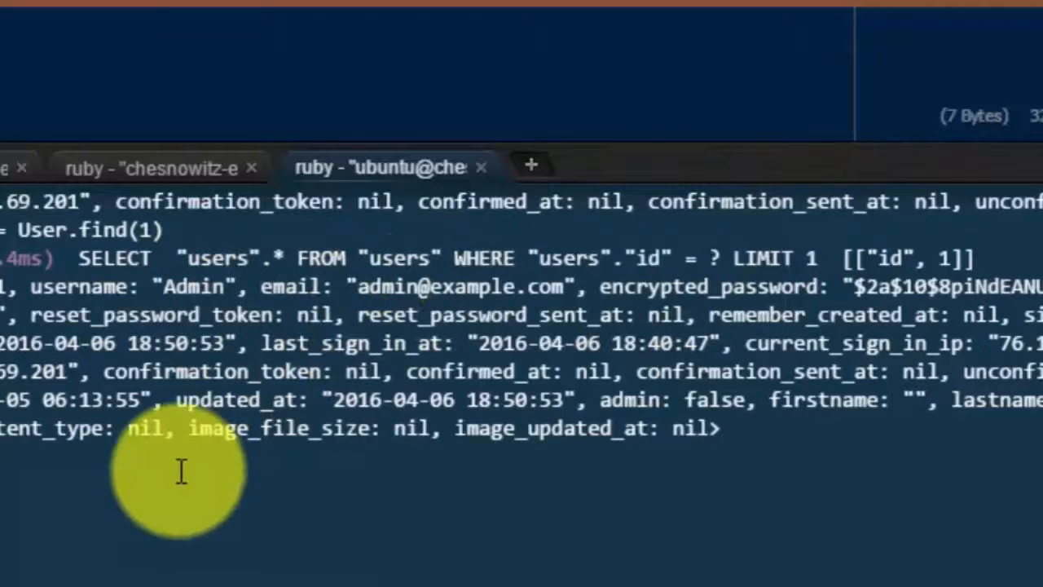
pyautogui.scroll(-3)
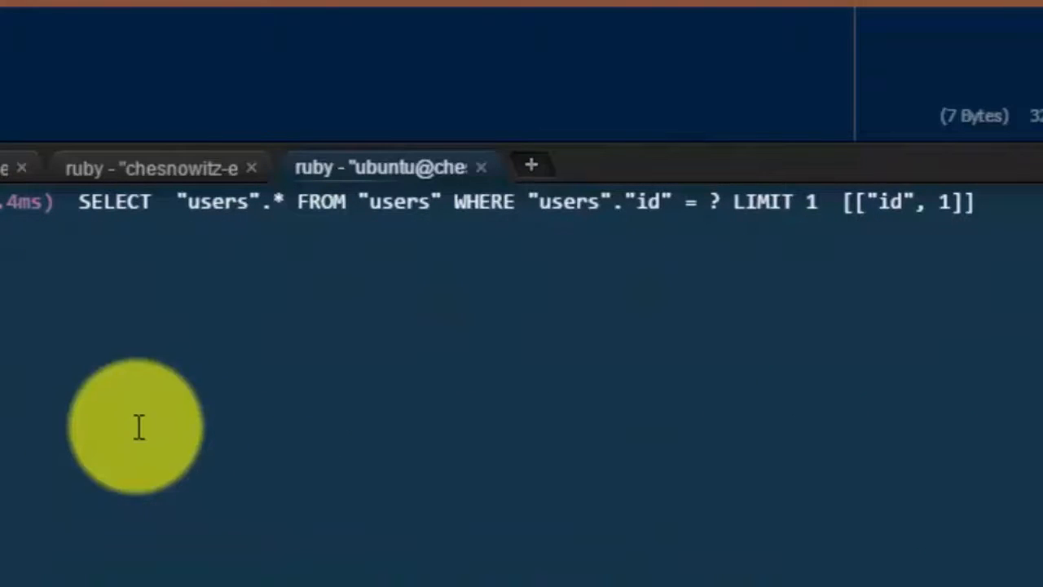
pyautogui.moveTo(16, 293)
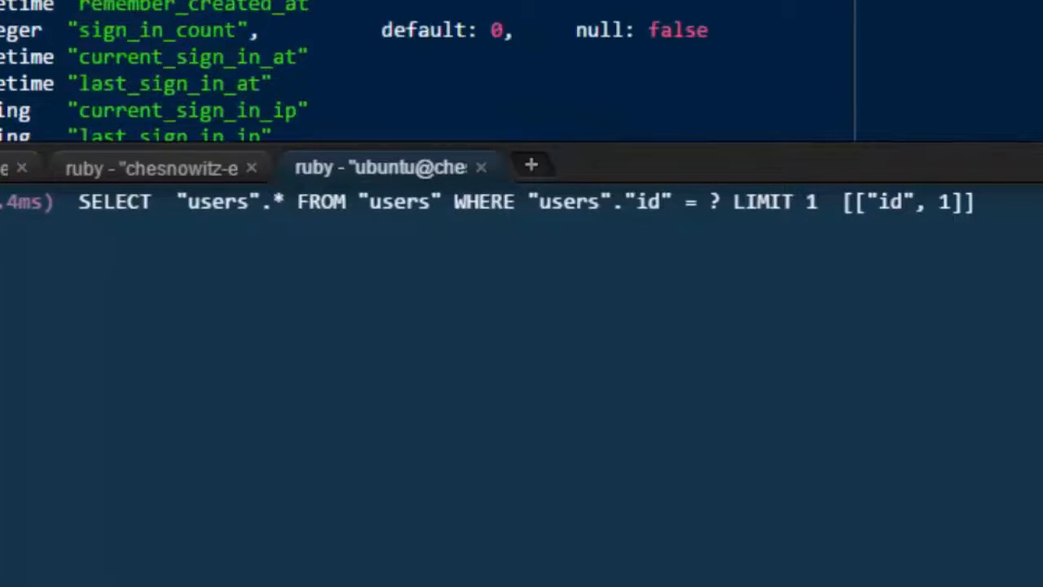
# Step: Scroll db/schema.rb to the users table's admin boolean column defaulting to false
pyautogui.scroll(-3)
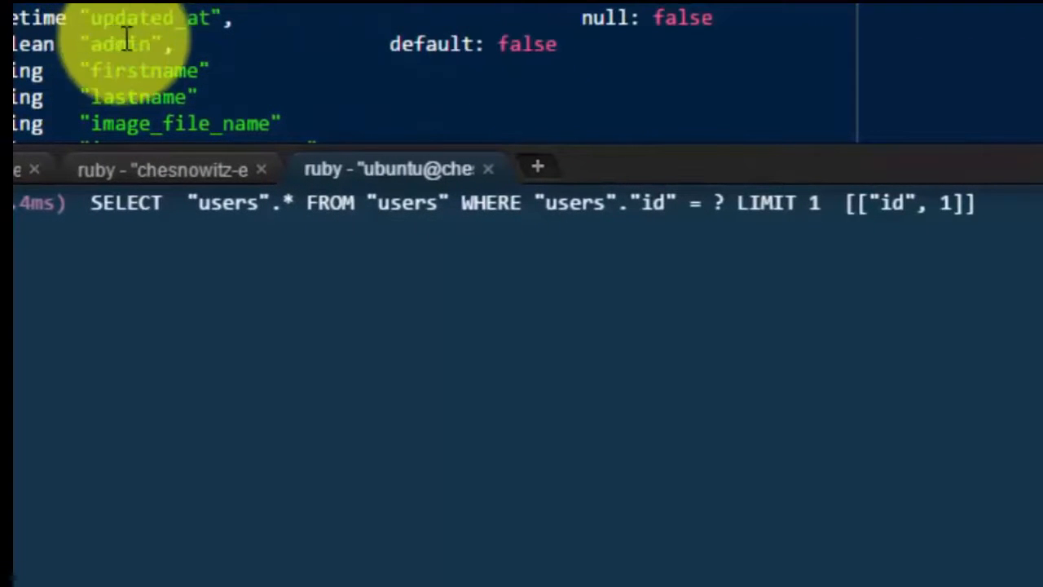
pyautogui.moveTo(431, 49)
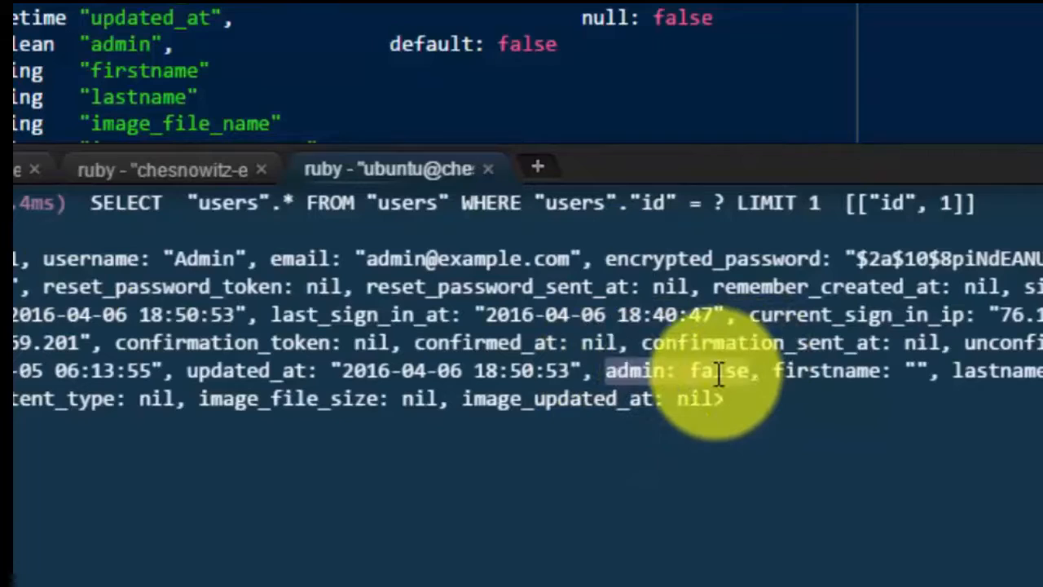
pyautogui.moveTo(638, 497)
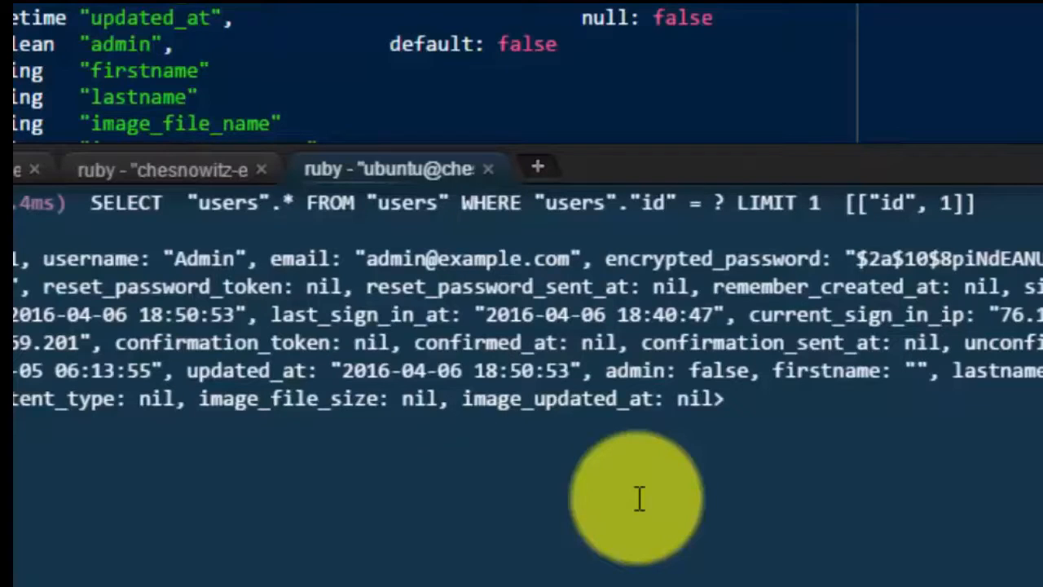
# Step: Set the user's admin attribute to true and inspect User.first
pyautogui.write('admin =')
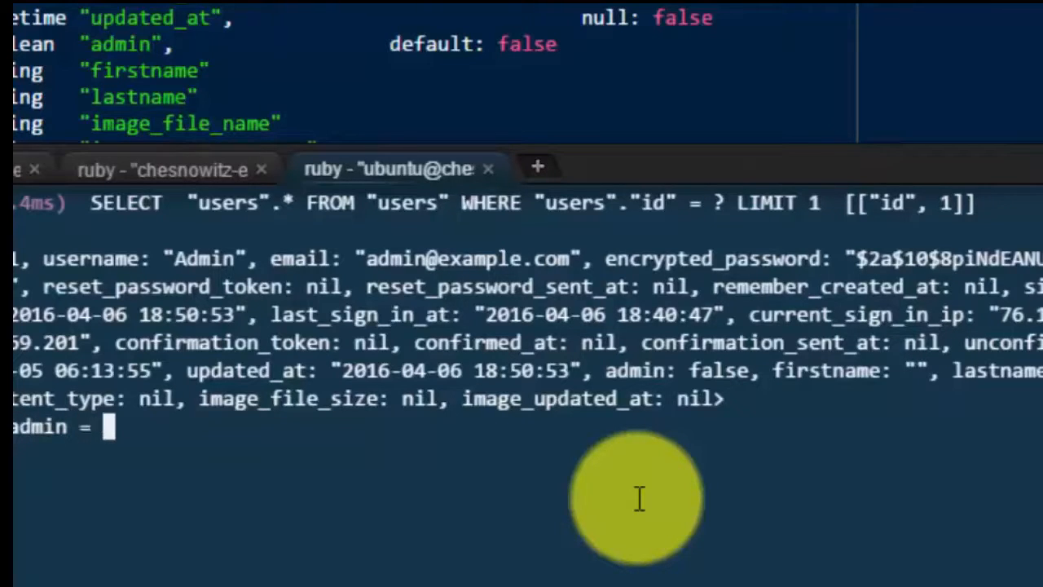
pyautogui.write('true')
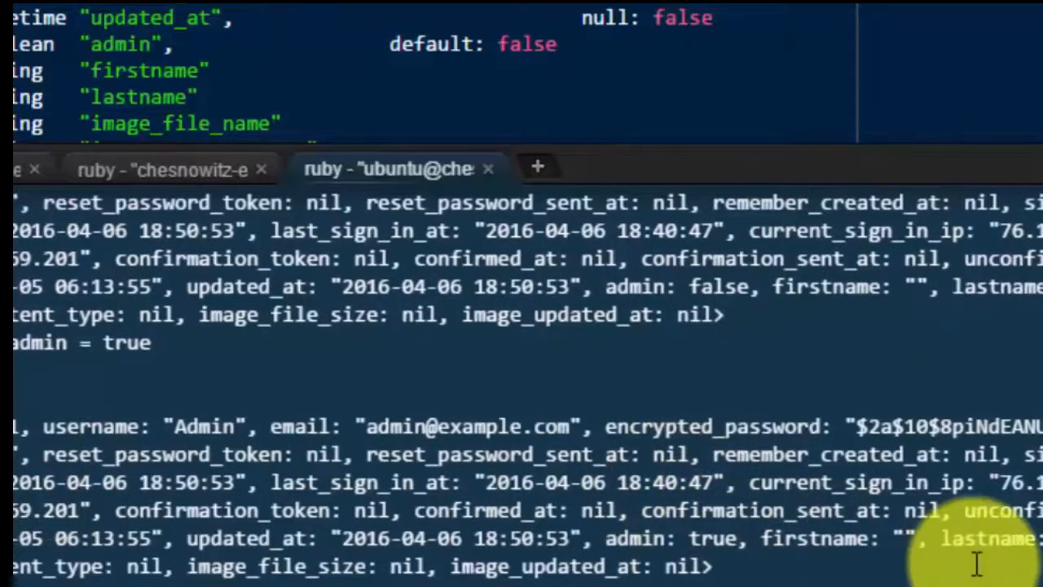
pyautogui.moveTo(713, 538)
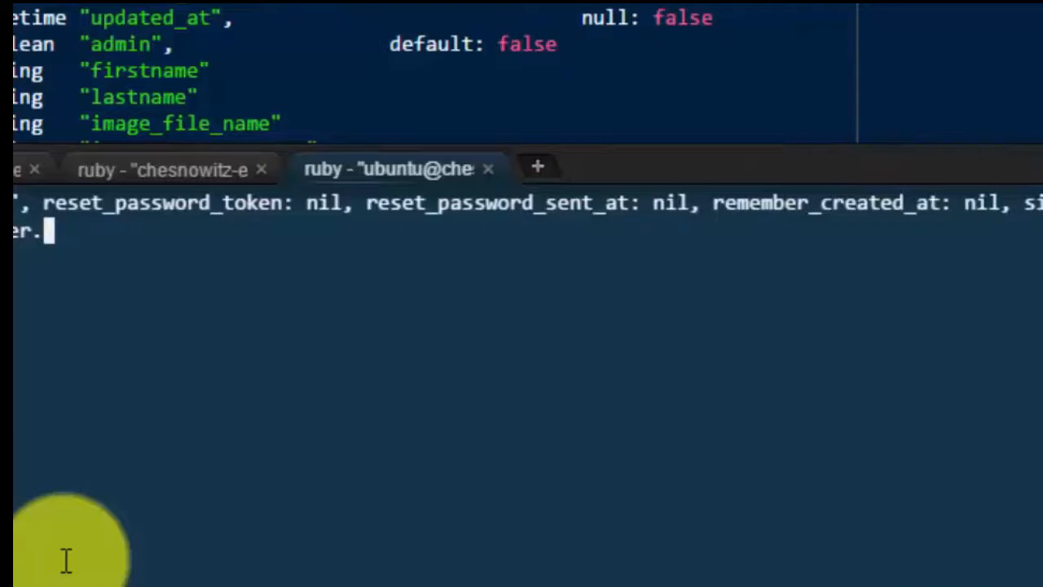
pyautogui.write('.fir')
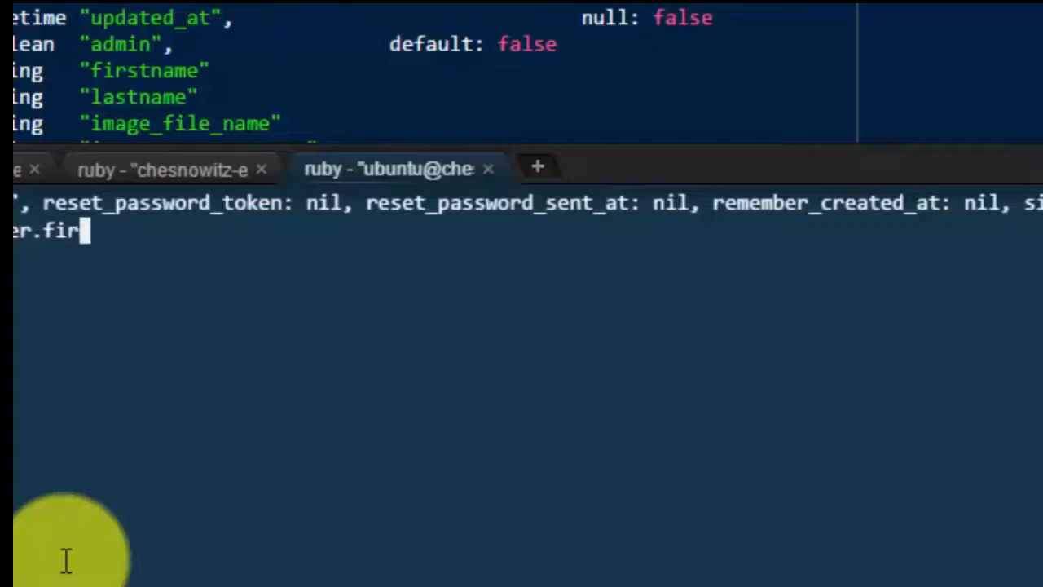
pyautogui.write('st')
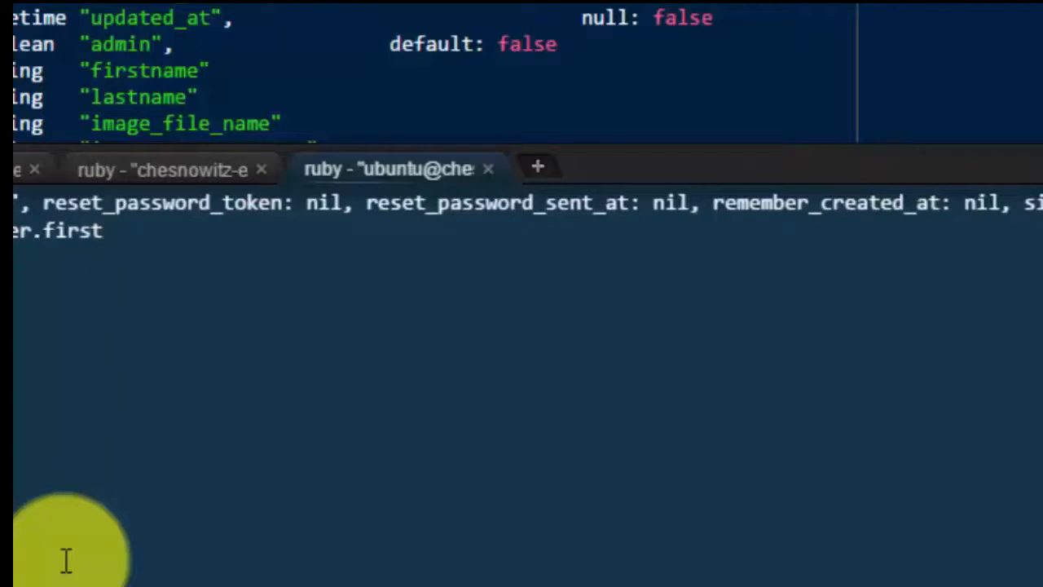
pyautogui.click(106, 231)
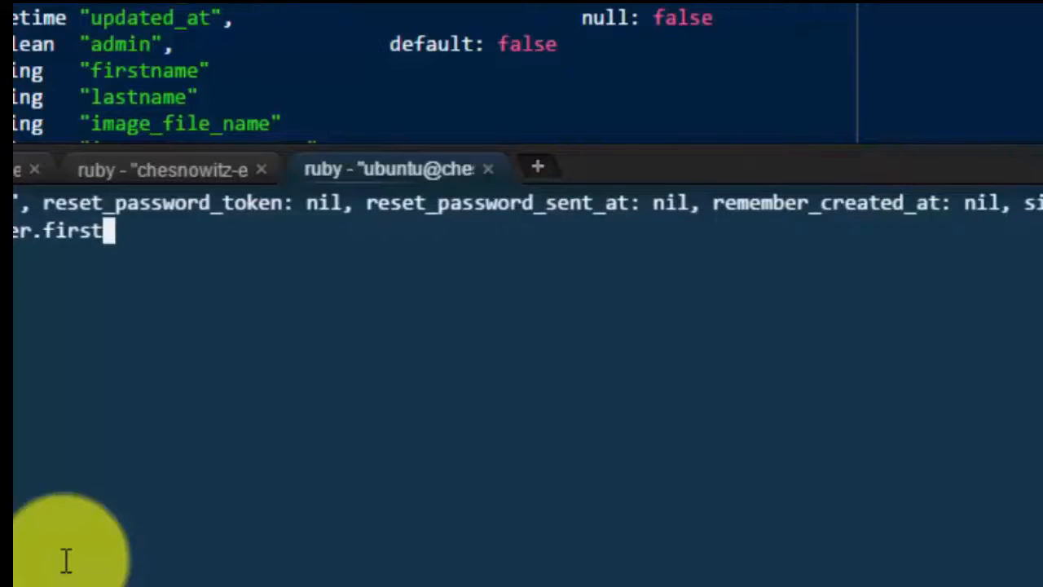
pyautogui.press('Return')
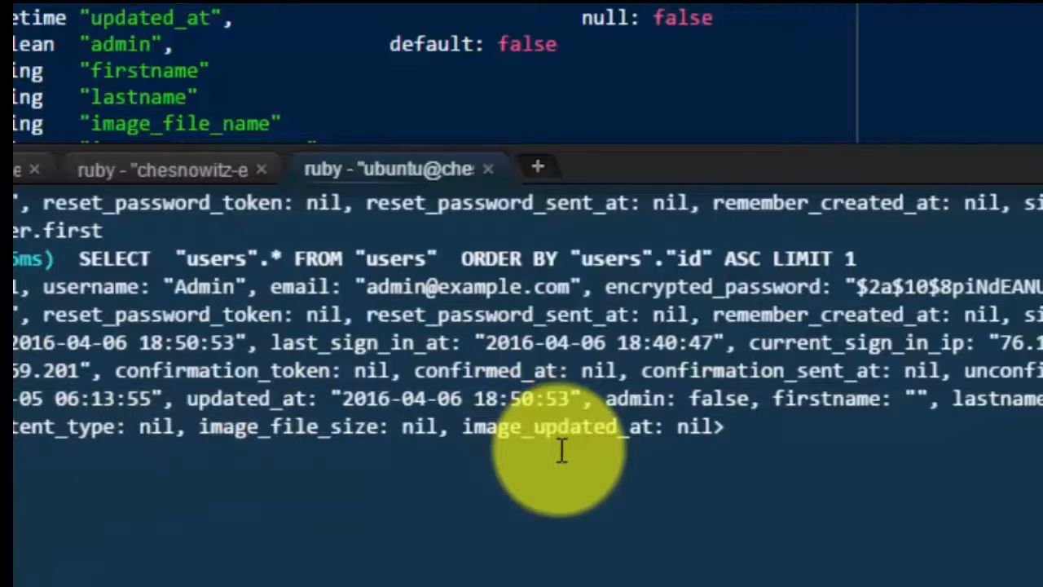
# Step: Save the user record, committing admin = true to the database
pyautogui.write('sa')
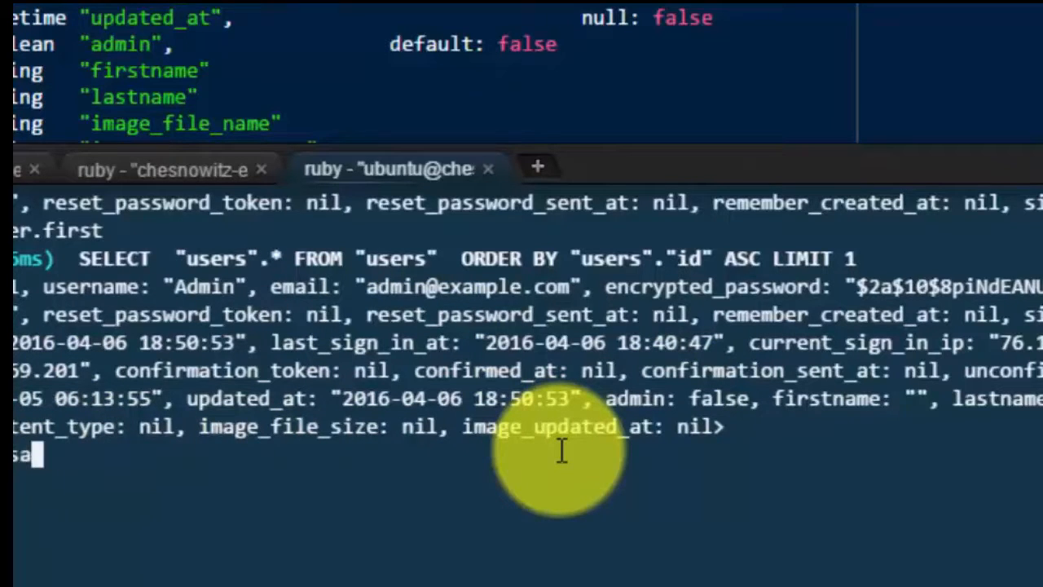
pyautogui.write('ve')
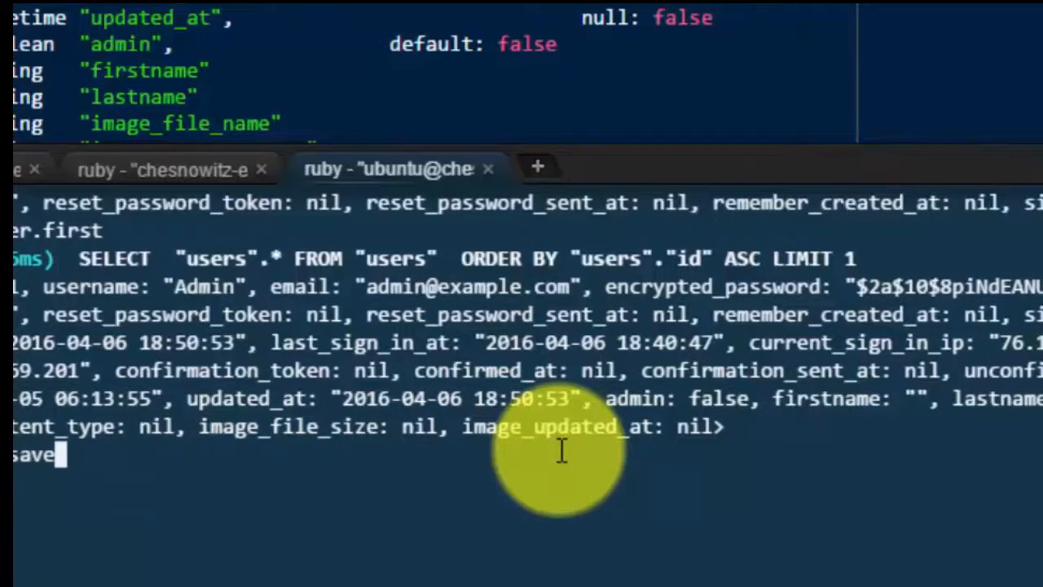
pyautogui.press('Return')
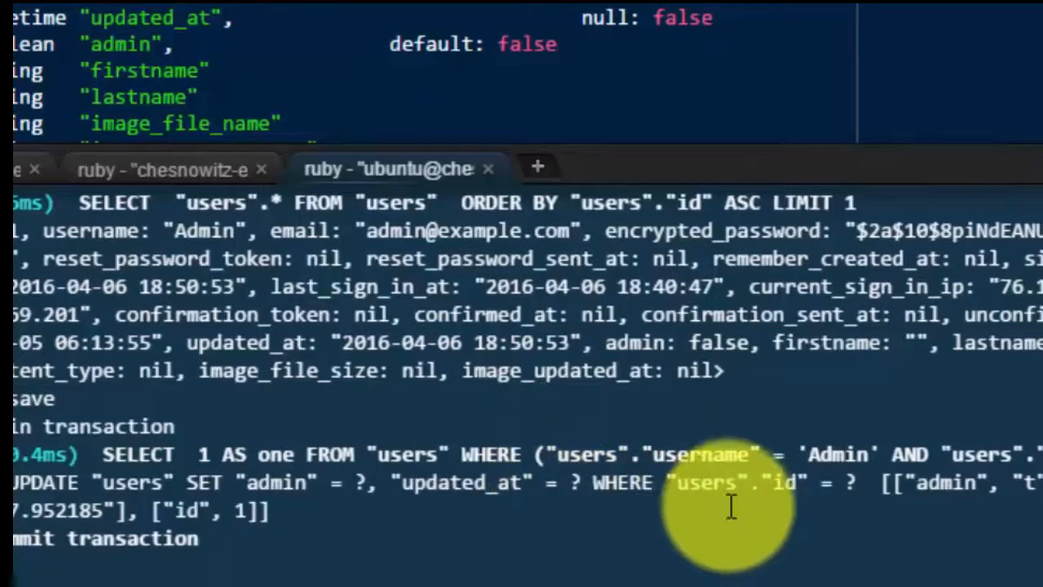
pyautogui.moveTo(65, 554)
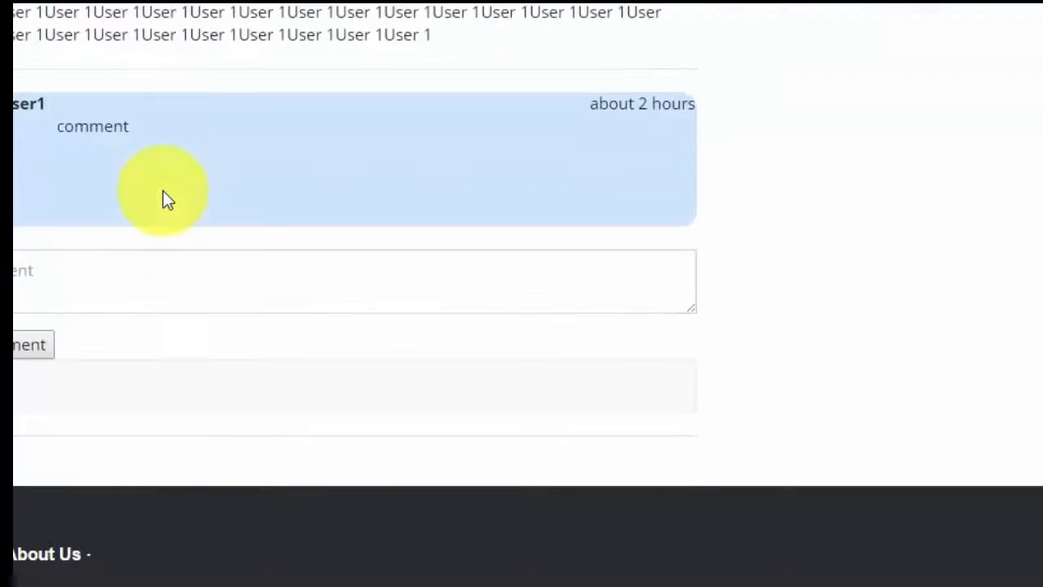
# Step: Scroll to user 2's article and its comment "user 2 says hi"
pyautogui.scroll(3)
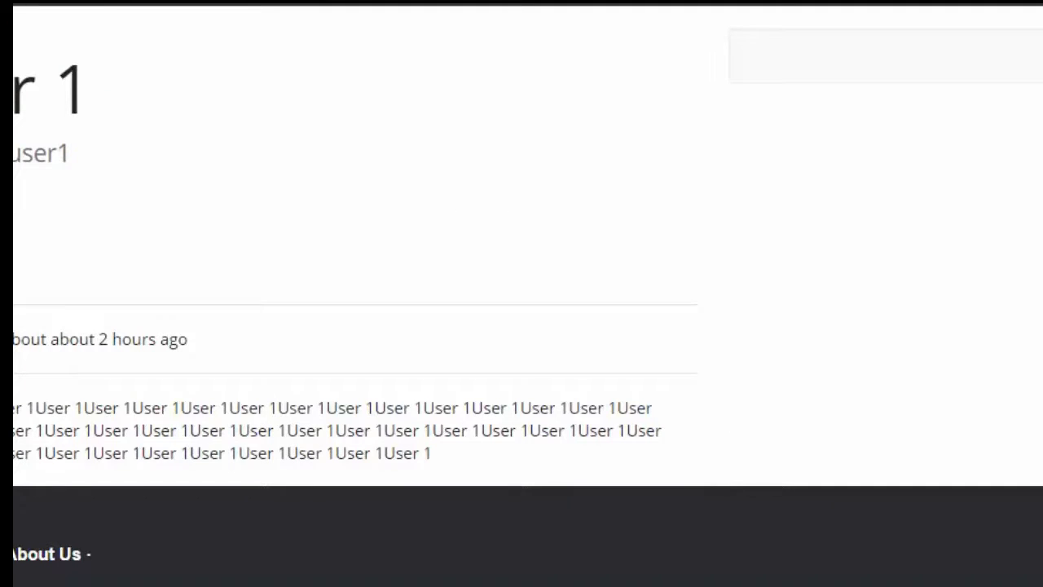
pyautogui.moveTo(385, 137)
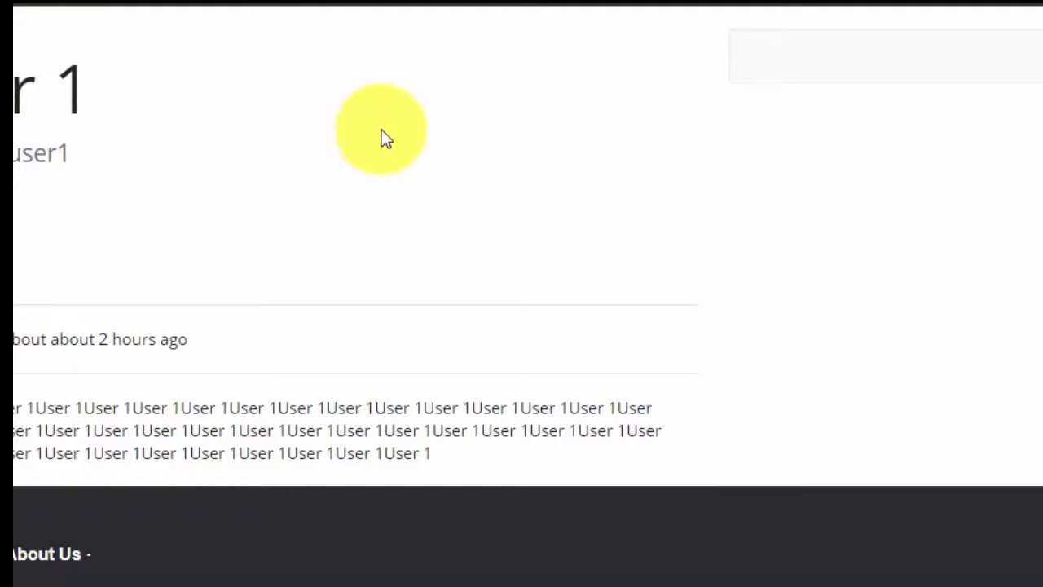
pyautogui.scroll(-3)
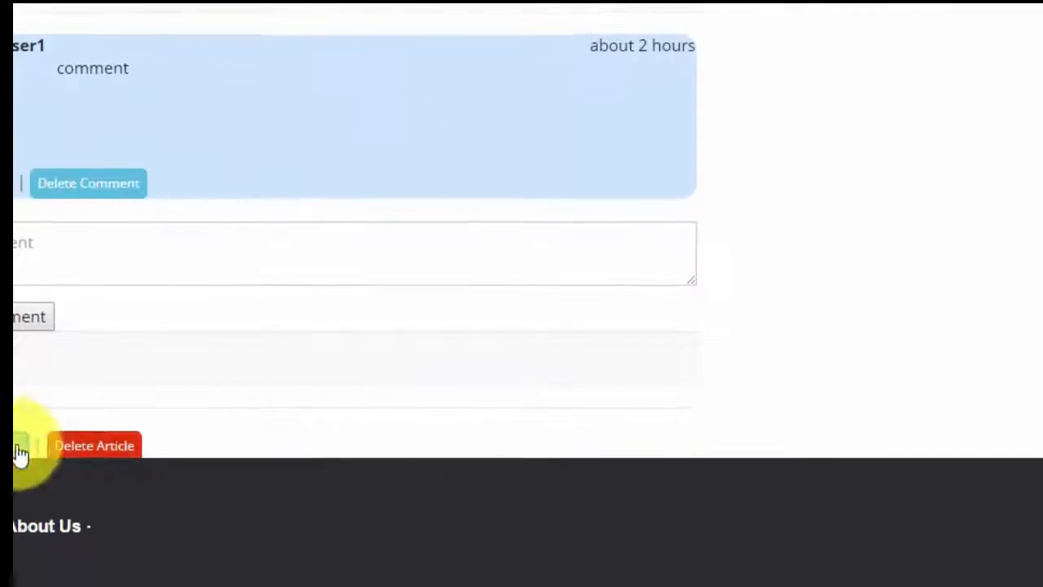
pyautogui.scroll(3)
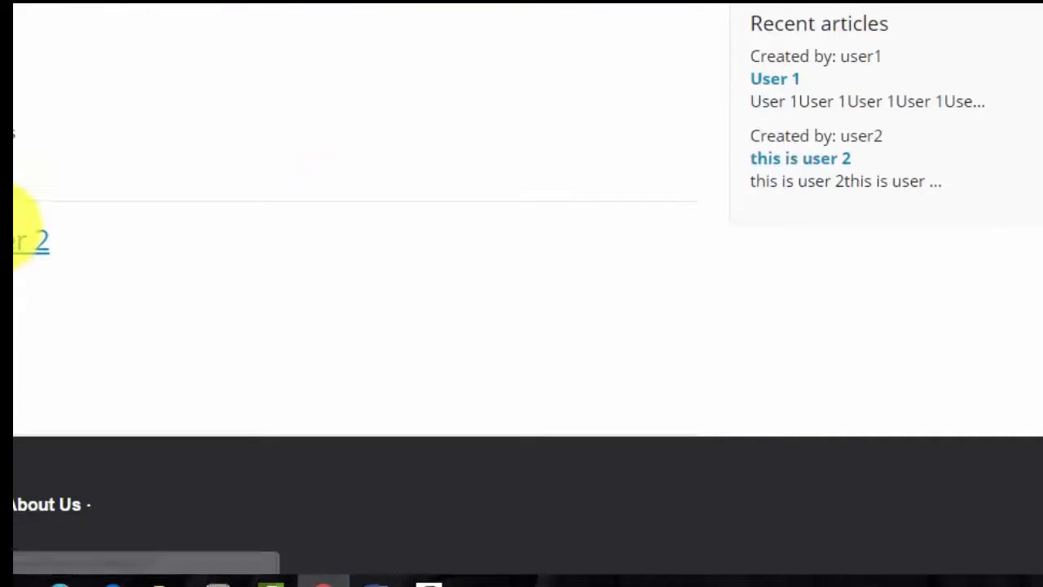
pyautogui.scroll(3)
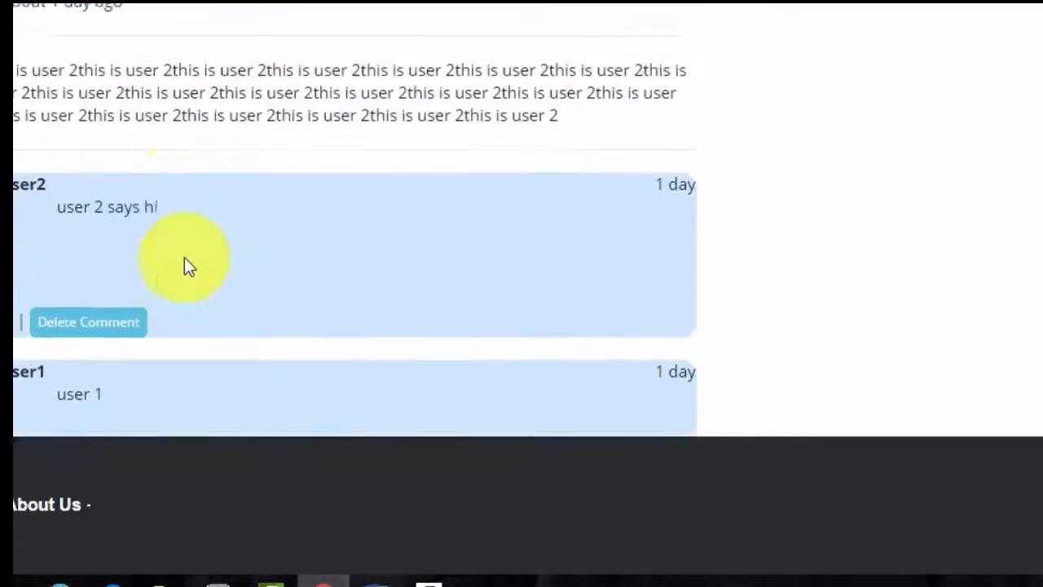
pyautogui.scroll(3)
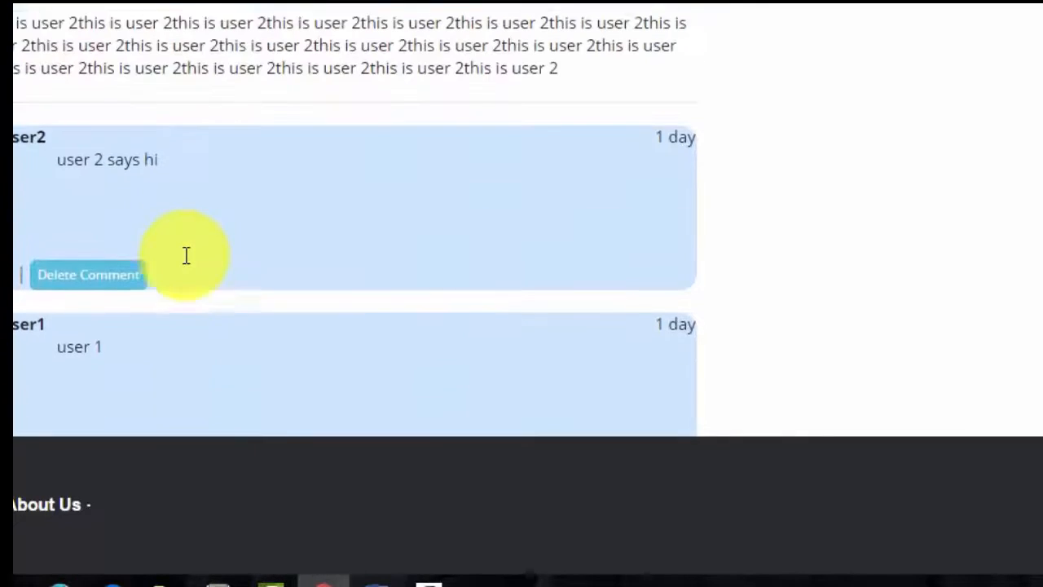
pyautogui.scroll(3)
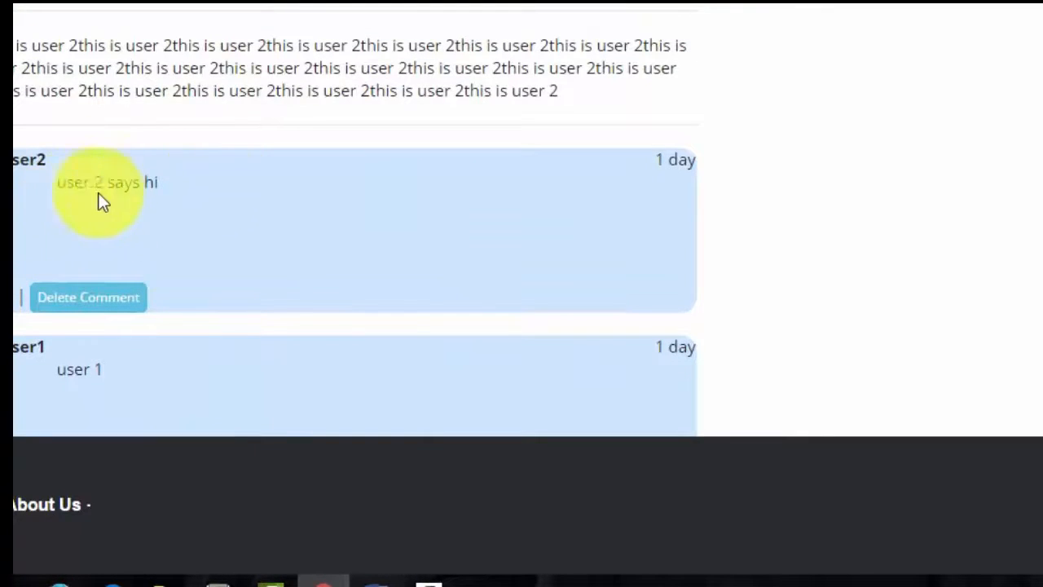
pyautogui.moveTo(476, 199)
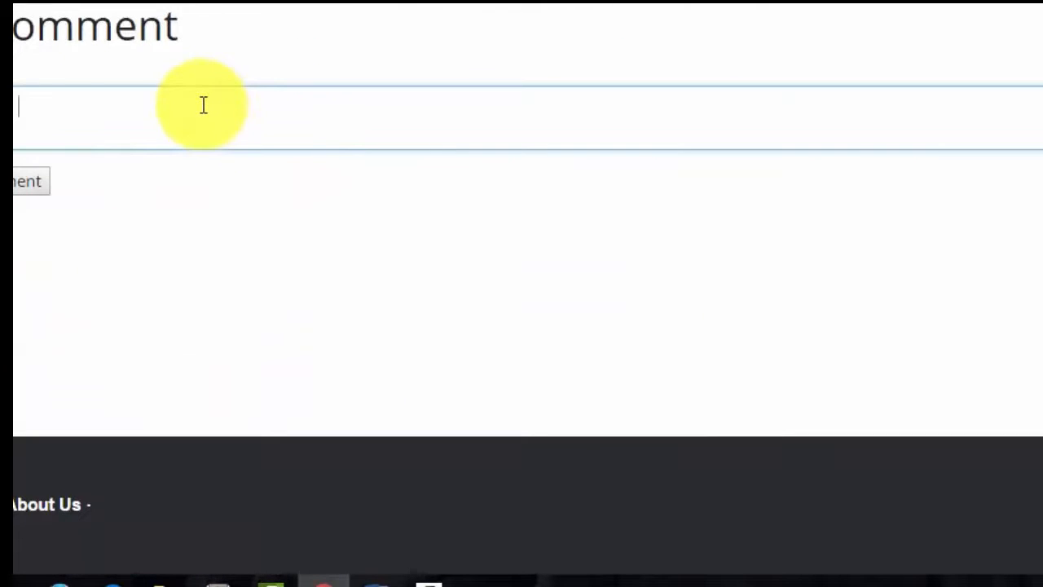
# Step: Append "(edit made by admin)" to user2's comment and update it
pyautogui.write('(')
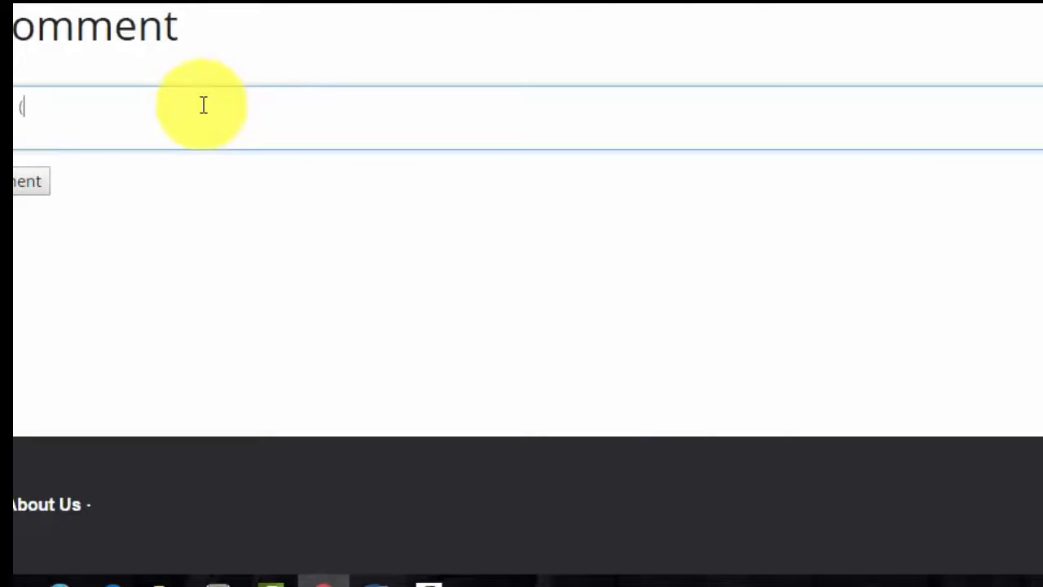
pyautogui.write('edit')
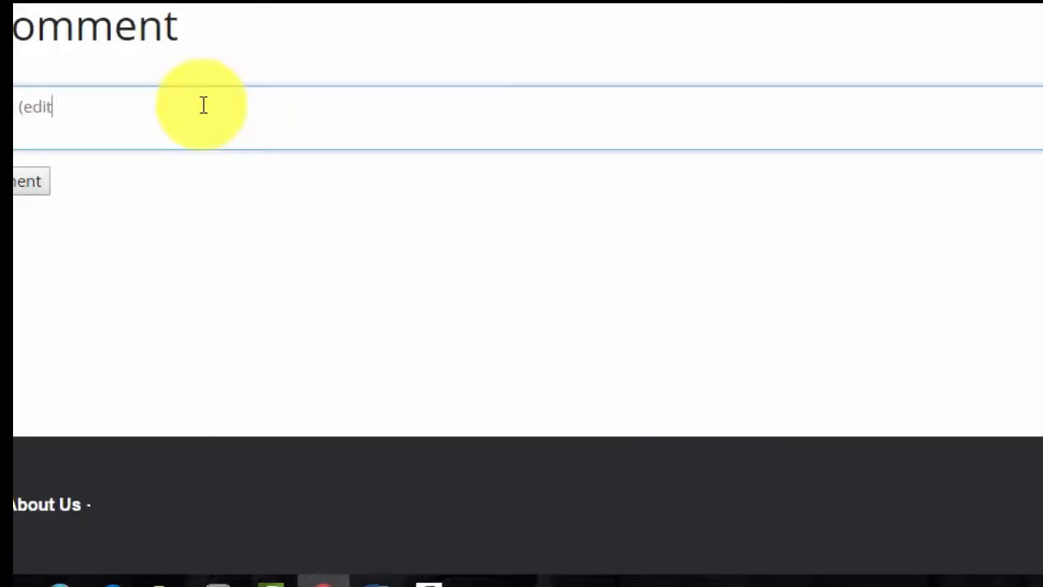
pyautogui.write('made')
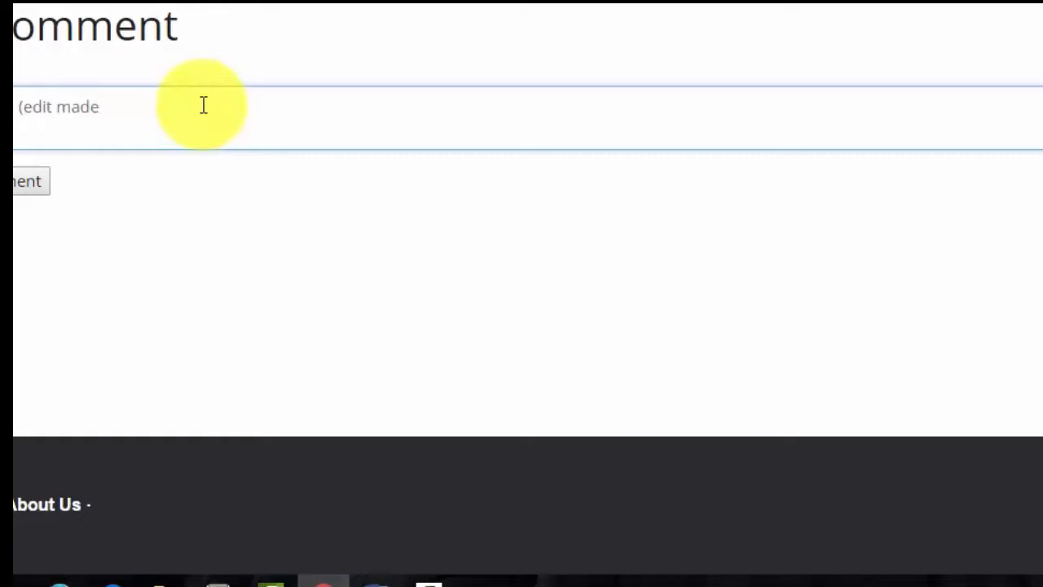
pyautogui.write('by a')
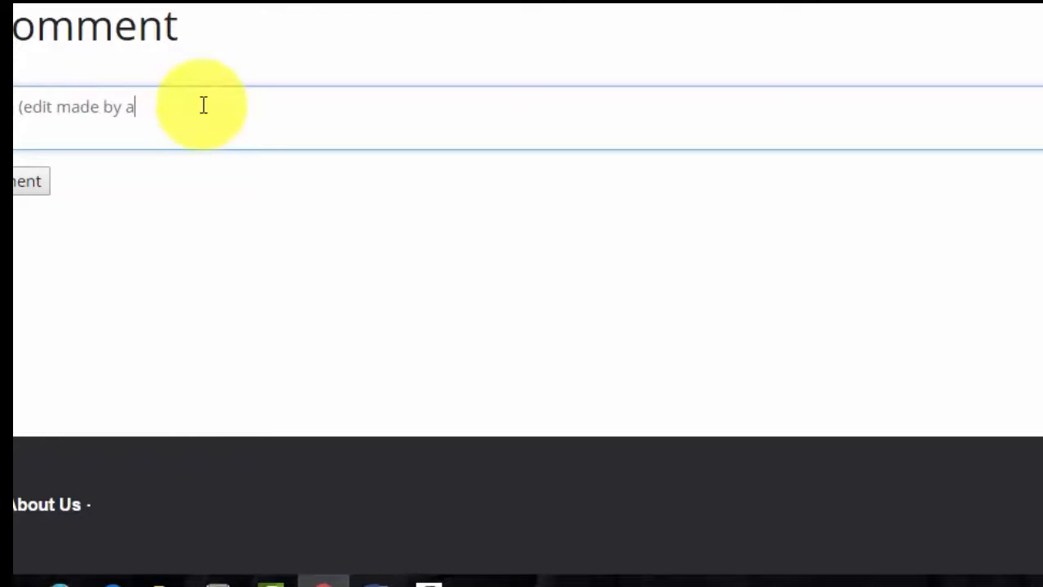
pyautogui.write('dmin)')
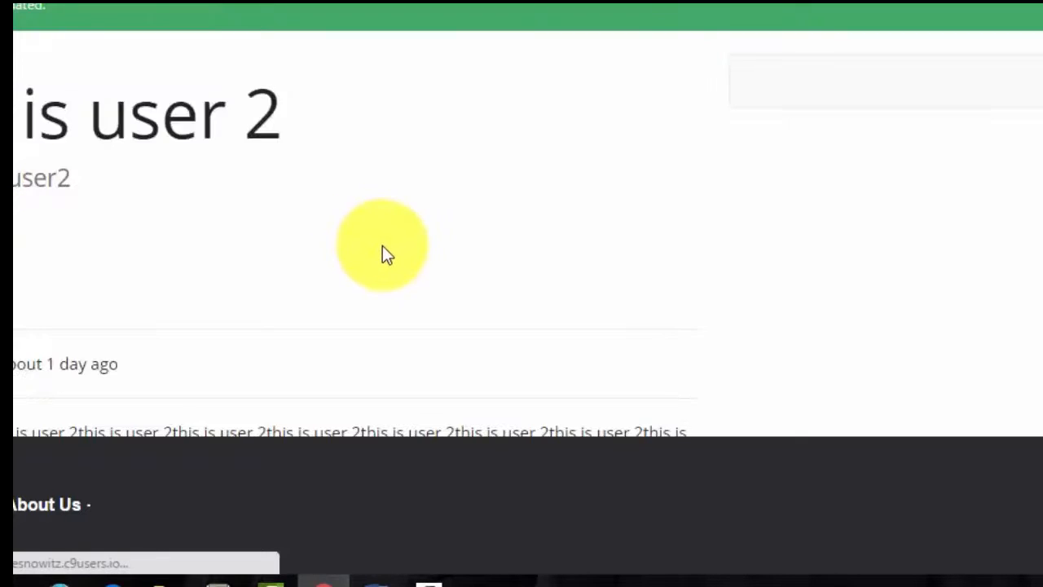
pyautogui.scroll(-3)
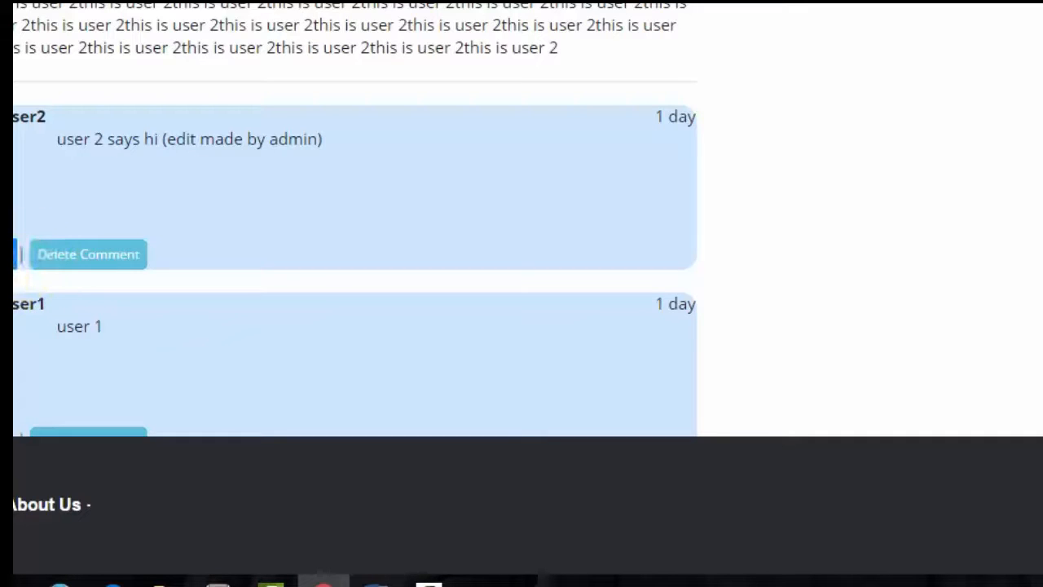
pyautogui.moveTo(33, 259)
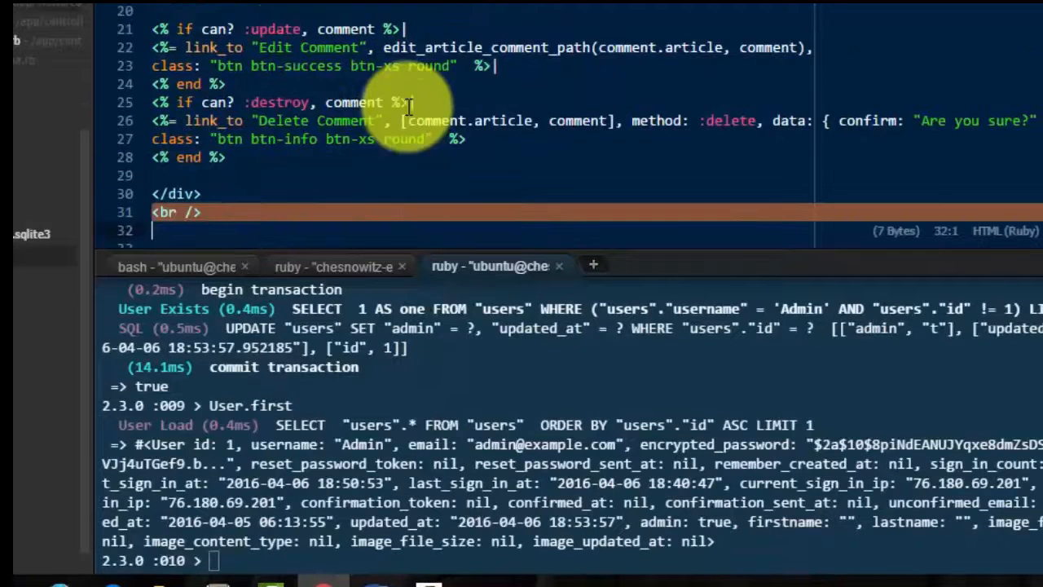
pyautogui.scroll(3)
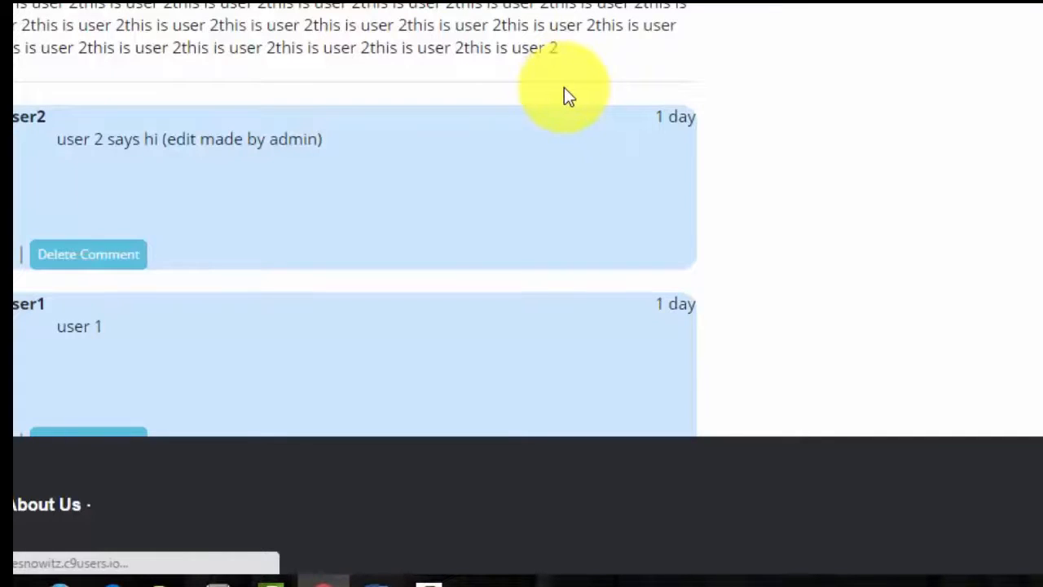
pyautogui.scroll(-3)
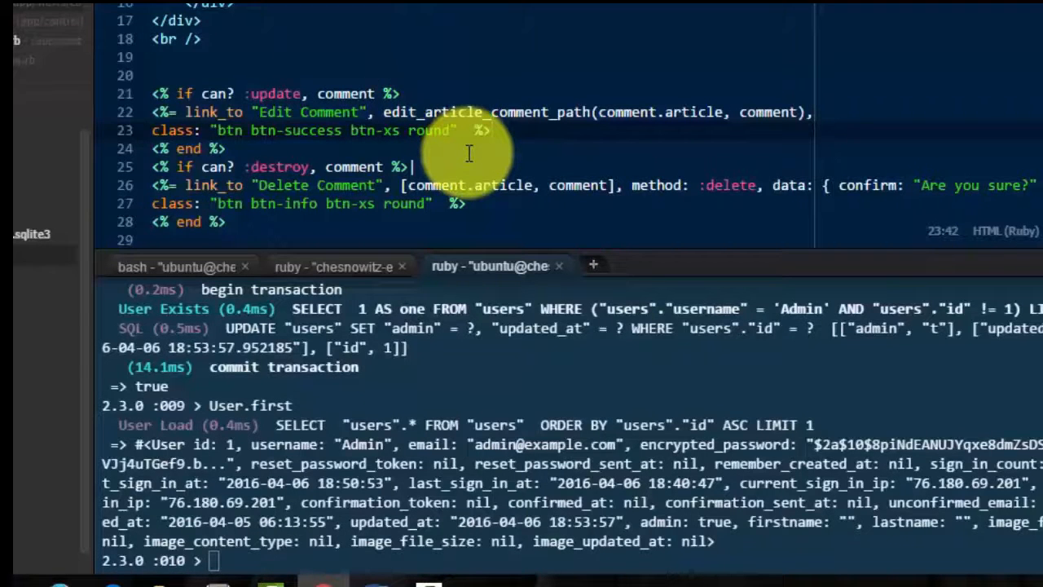
pyautogui.moveTo(606, 173)
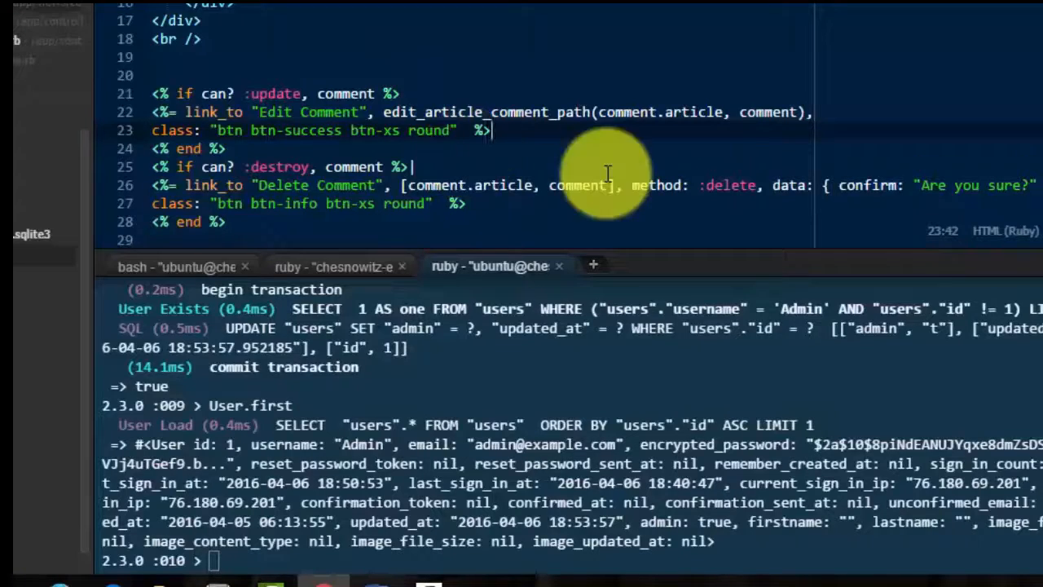
pyautogui.moveTo(334, 118)
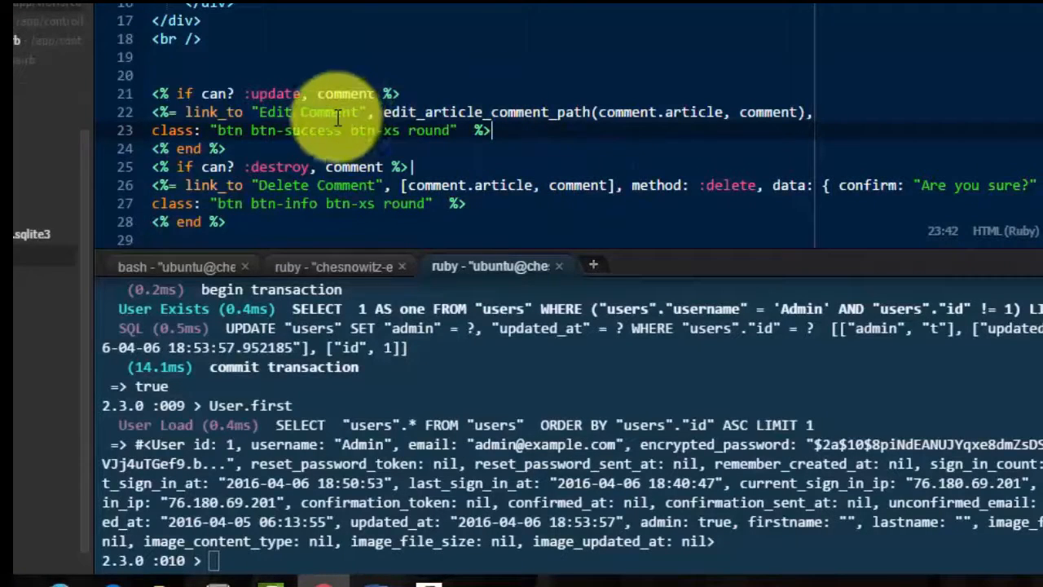